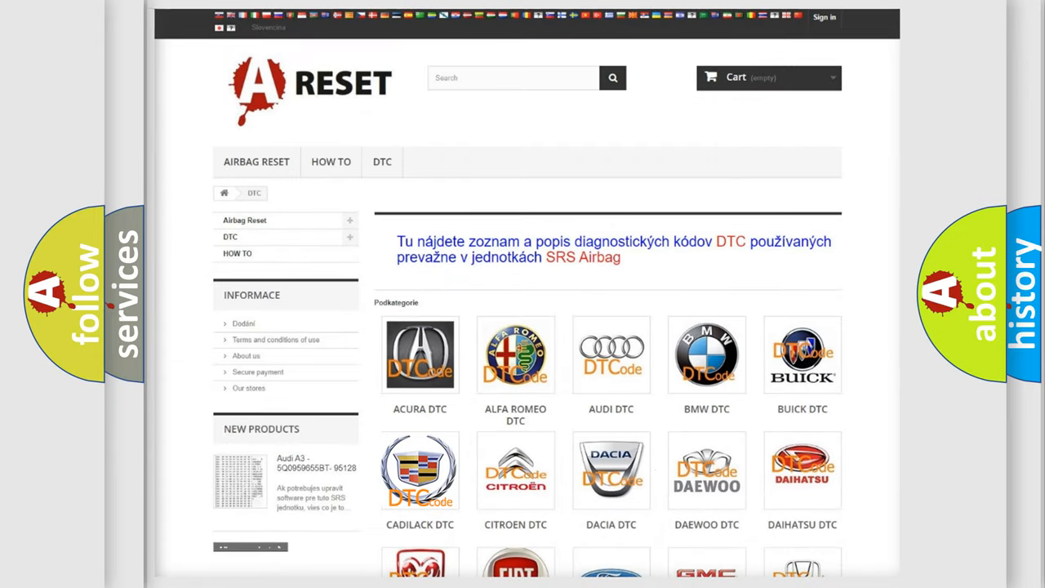
# Open the CADILLAC DTC category and scroll down through its trouble code list.
pyautogui.click(420, 469)
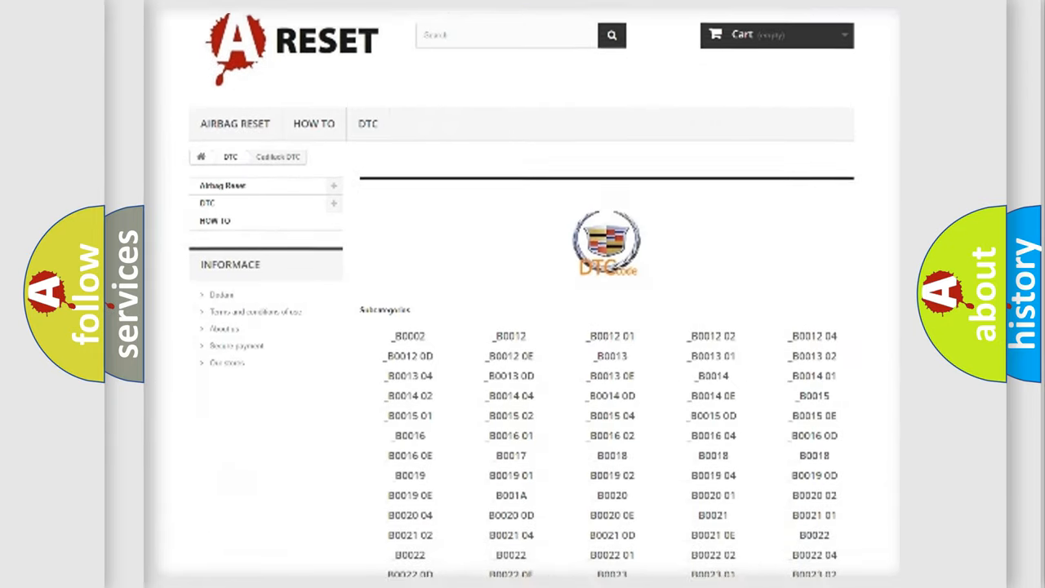
pyautogui.scroll(-3)
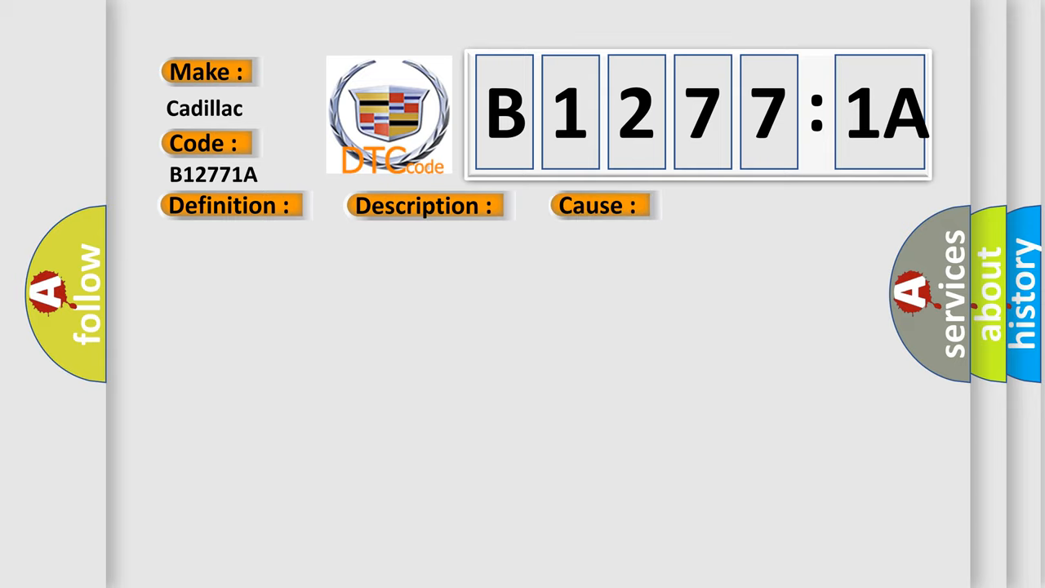
# Reveal the B12771A text about out-of-range voltage and circuit resistance below threshold.
pyautogui.click(228, 205)
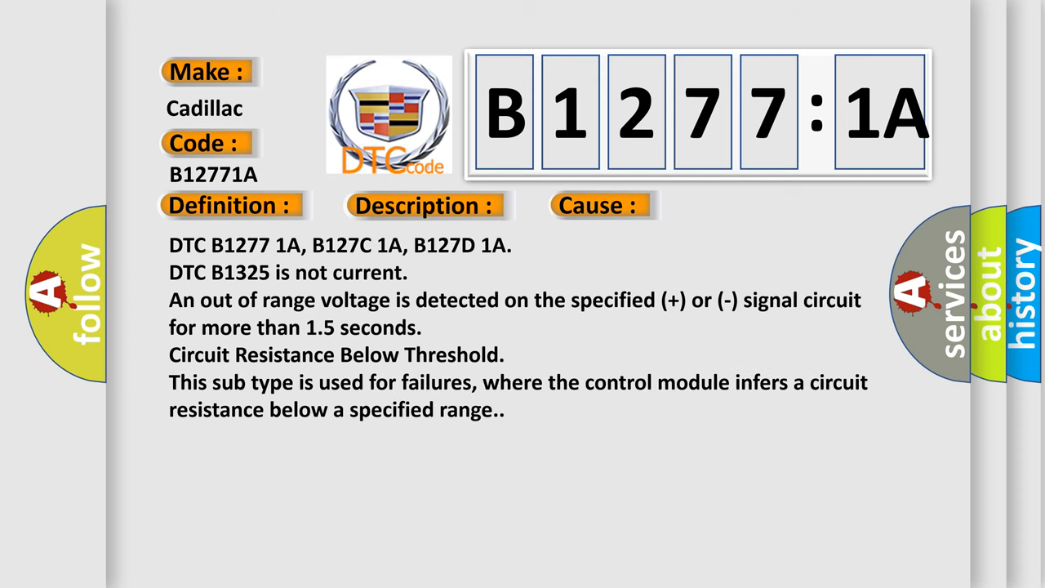